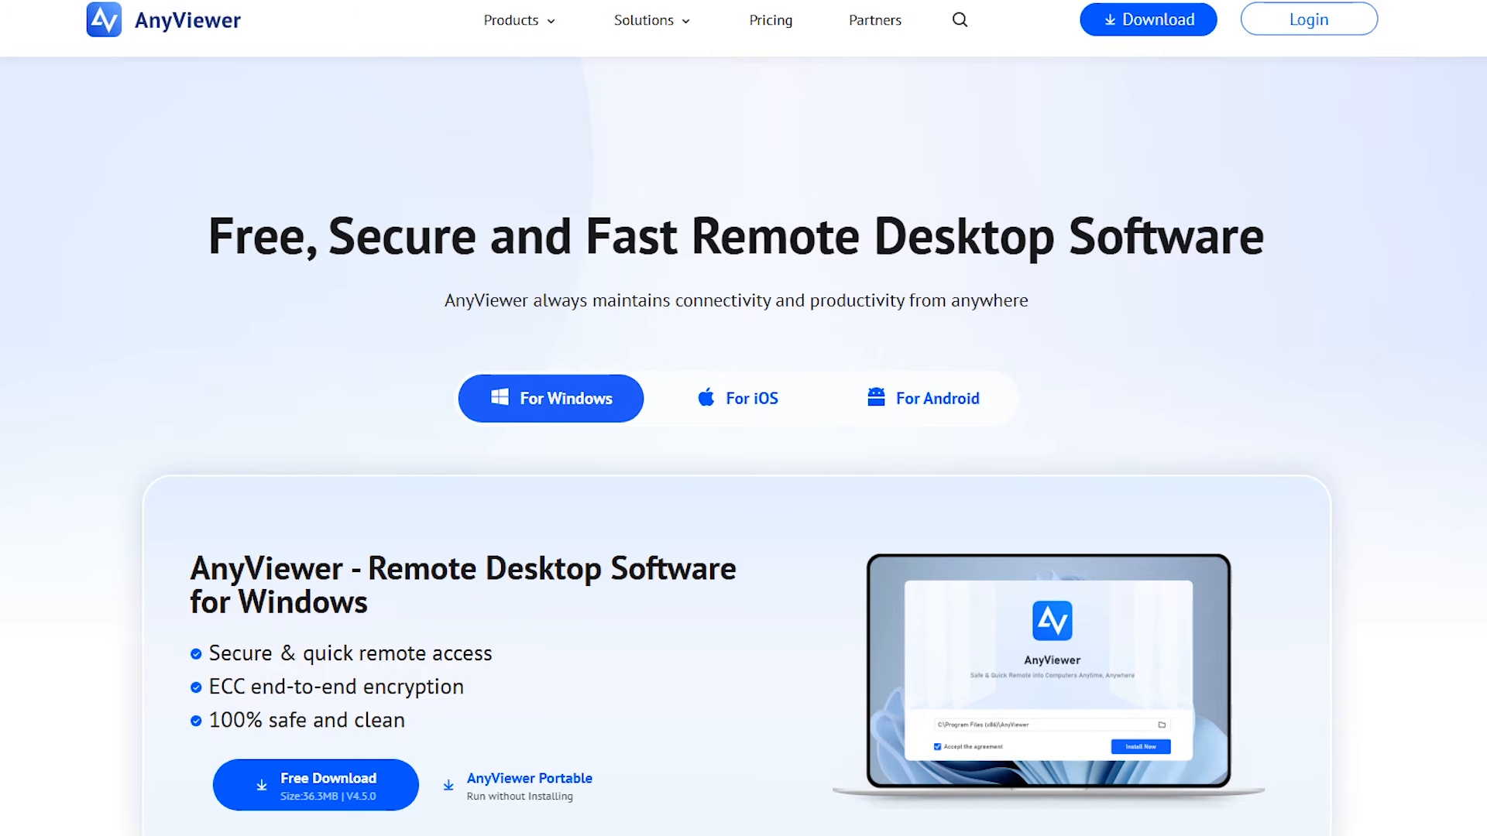
Download the AnyViewer Windows installer and run the AnyViewerSetup file.
left_click(315, 784)
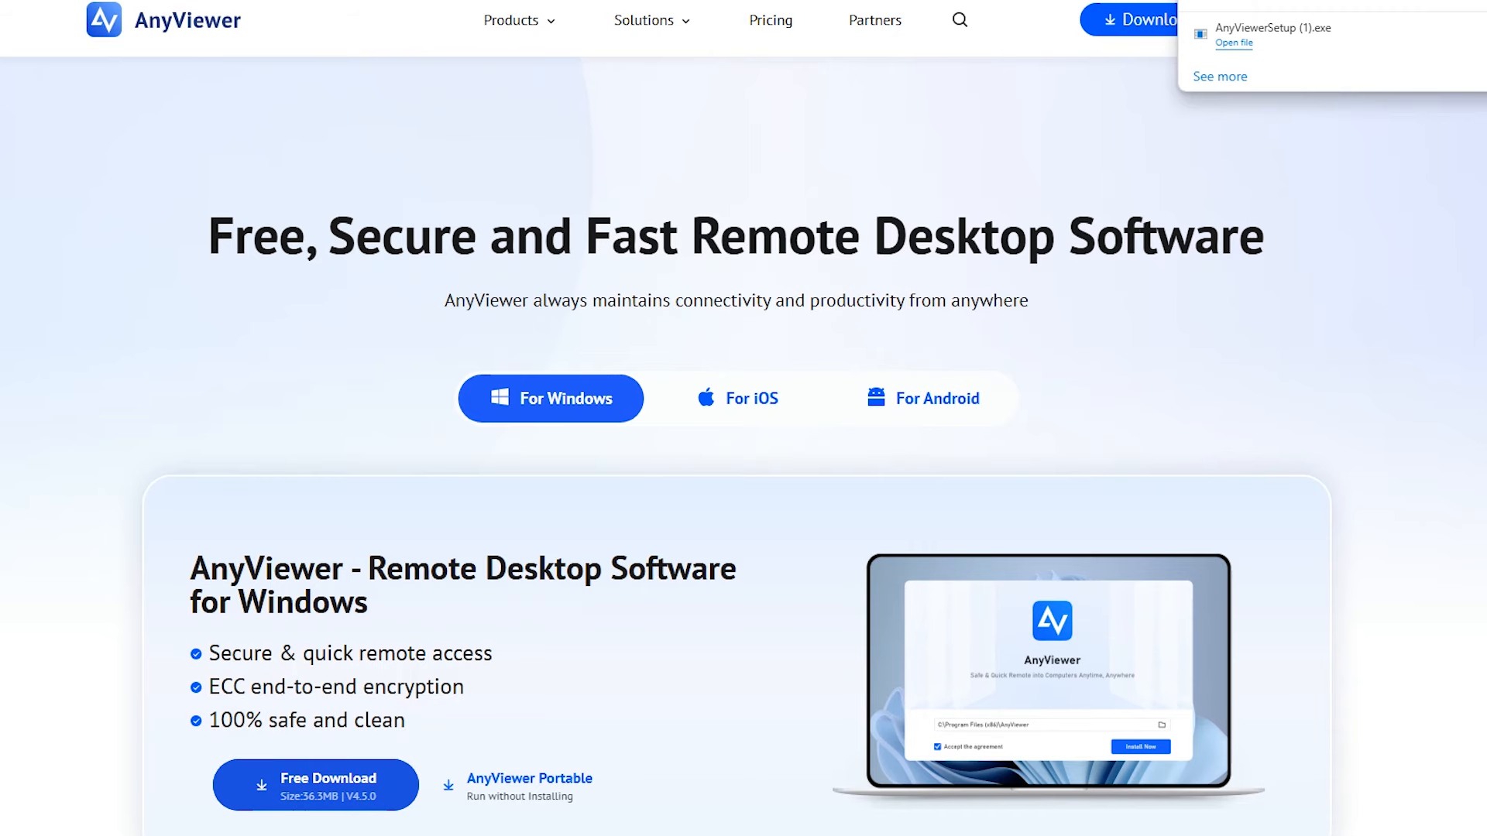
left_click(1233, 44)
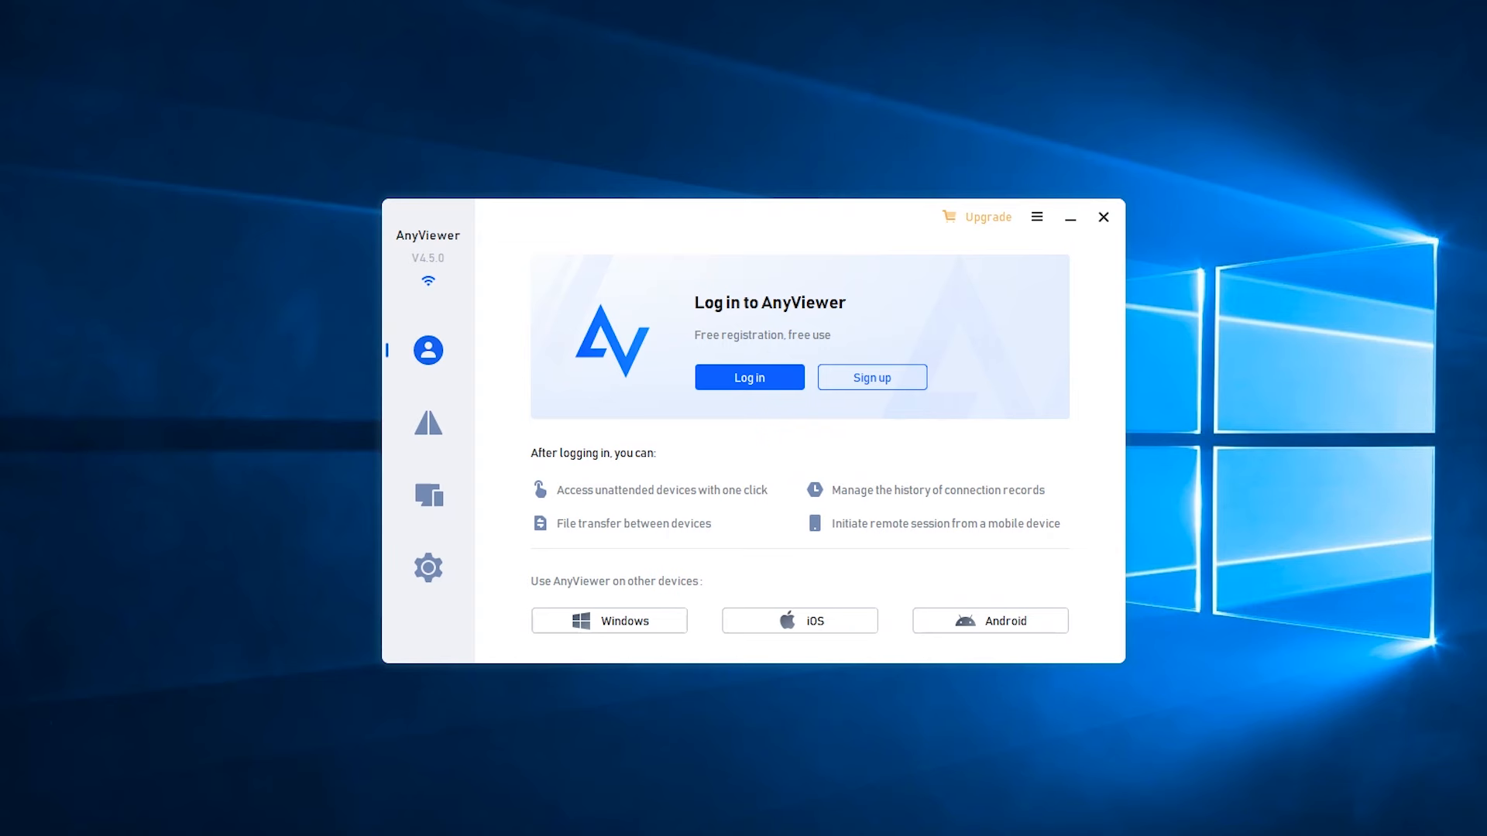
Log in to an existing AnyViewer account with the entered email and password.
left_click(869, 377)
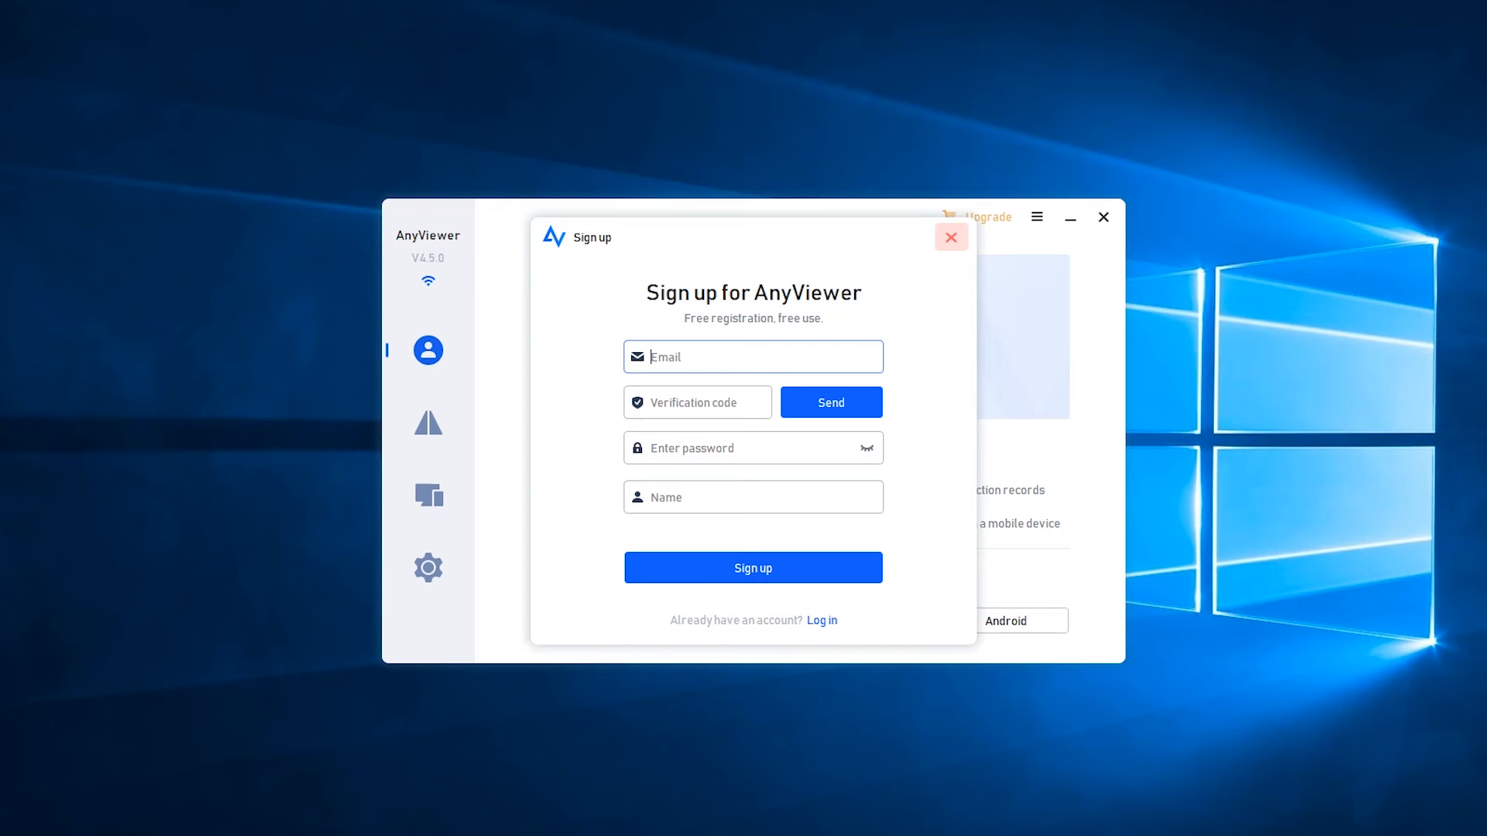
left_click(821, 619)
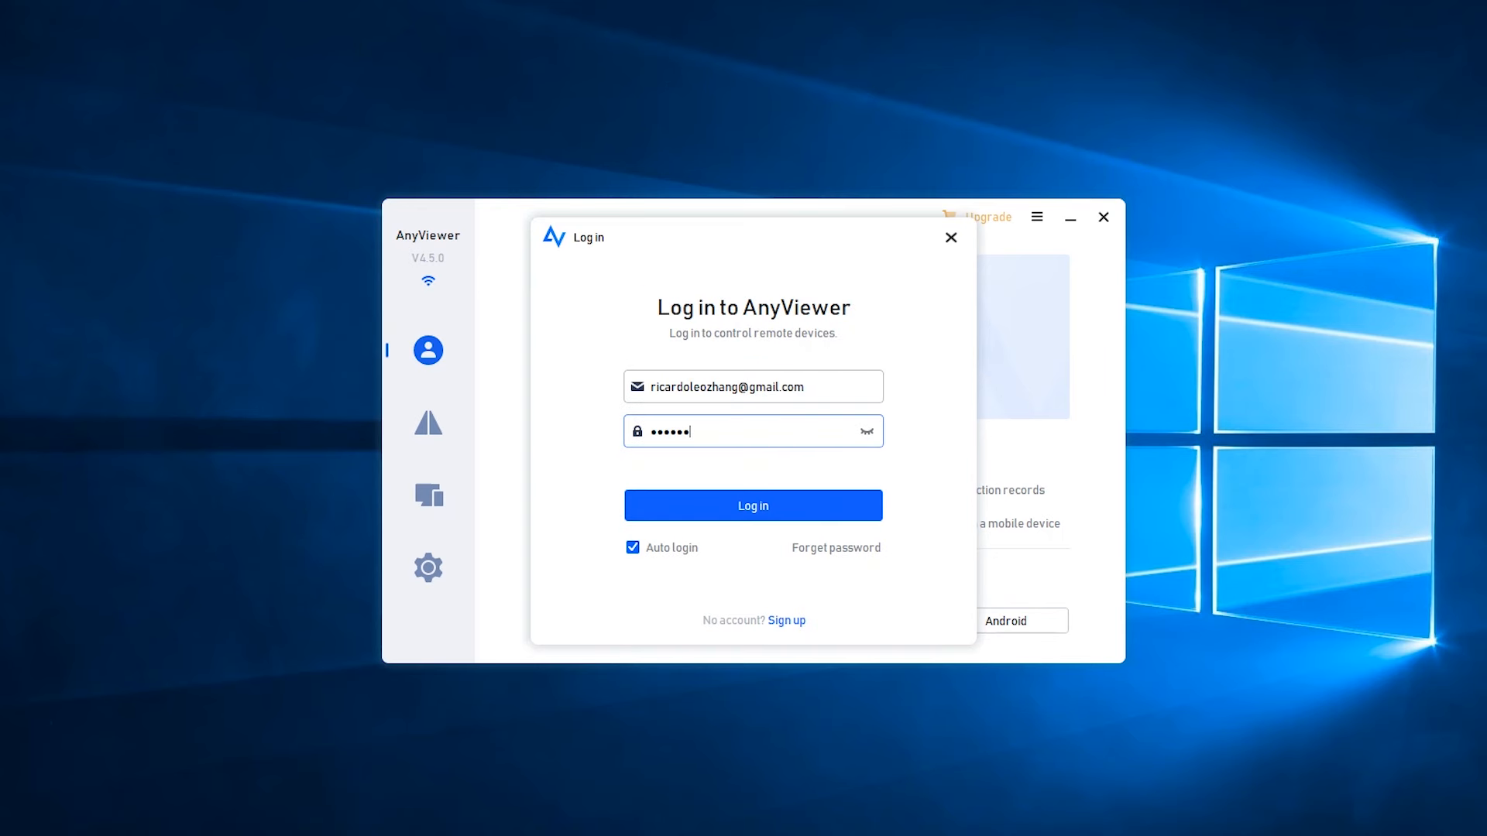
type("password")
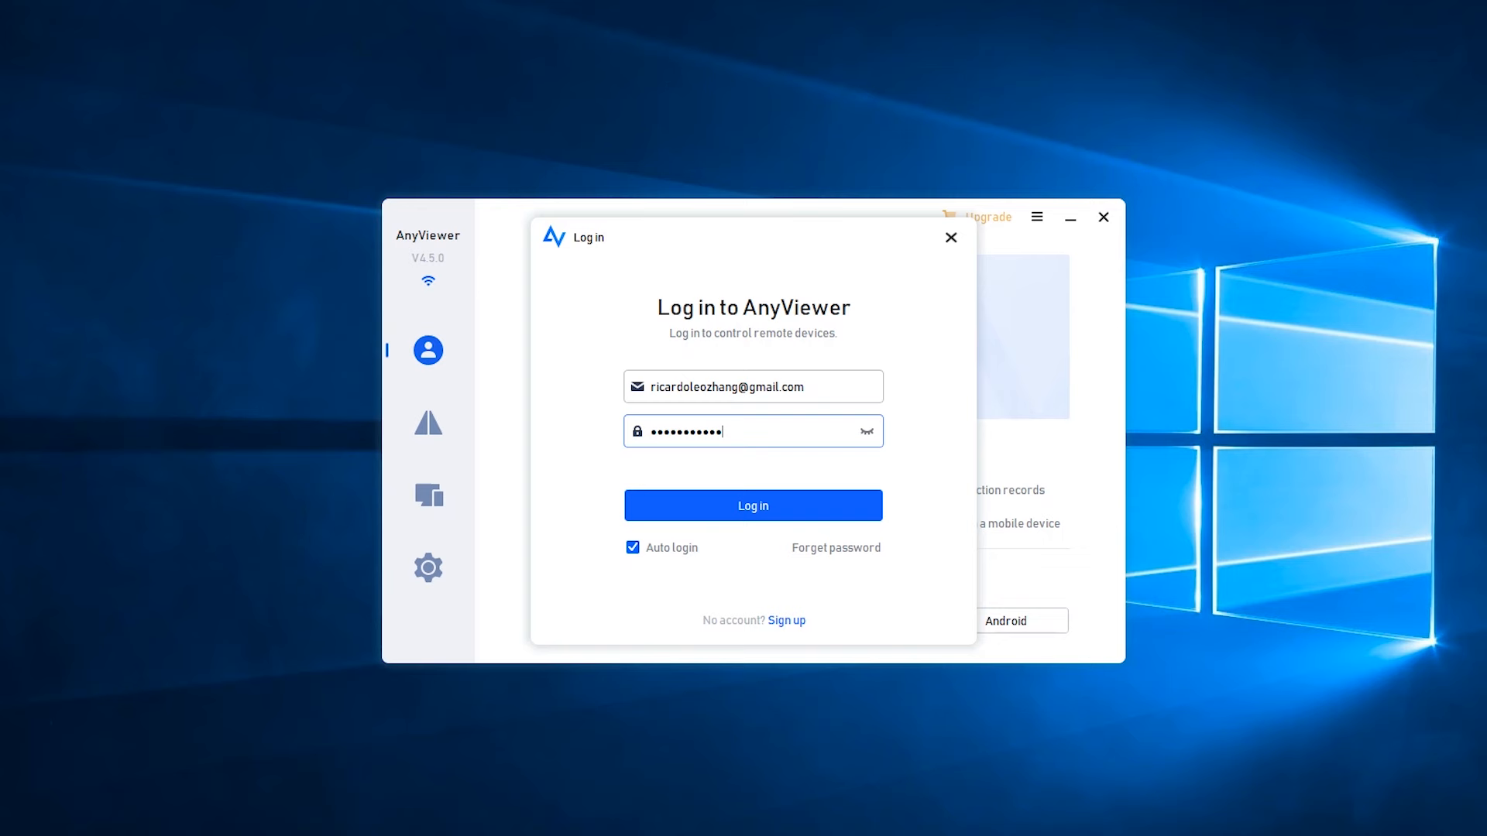
left_click(949, 237)
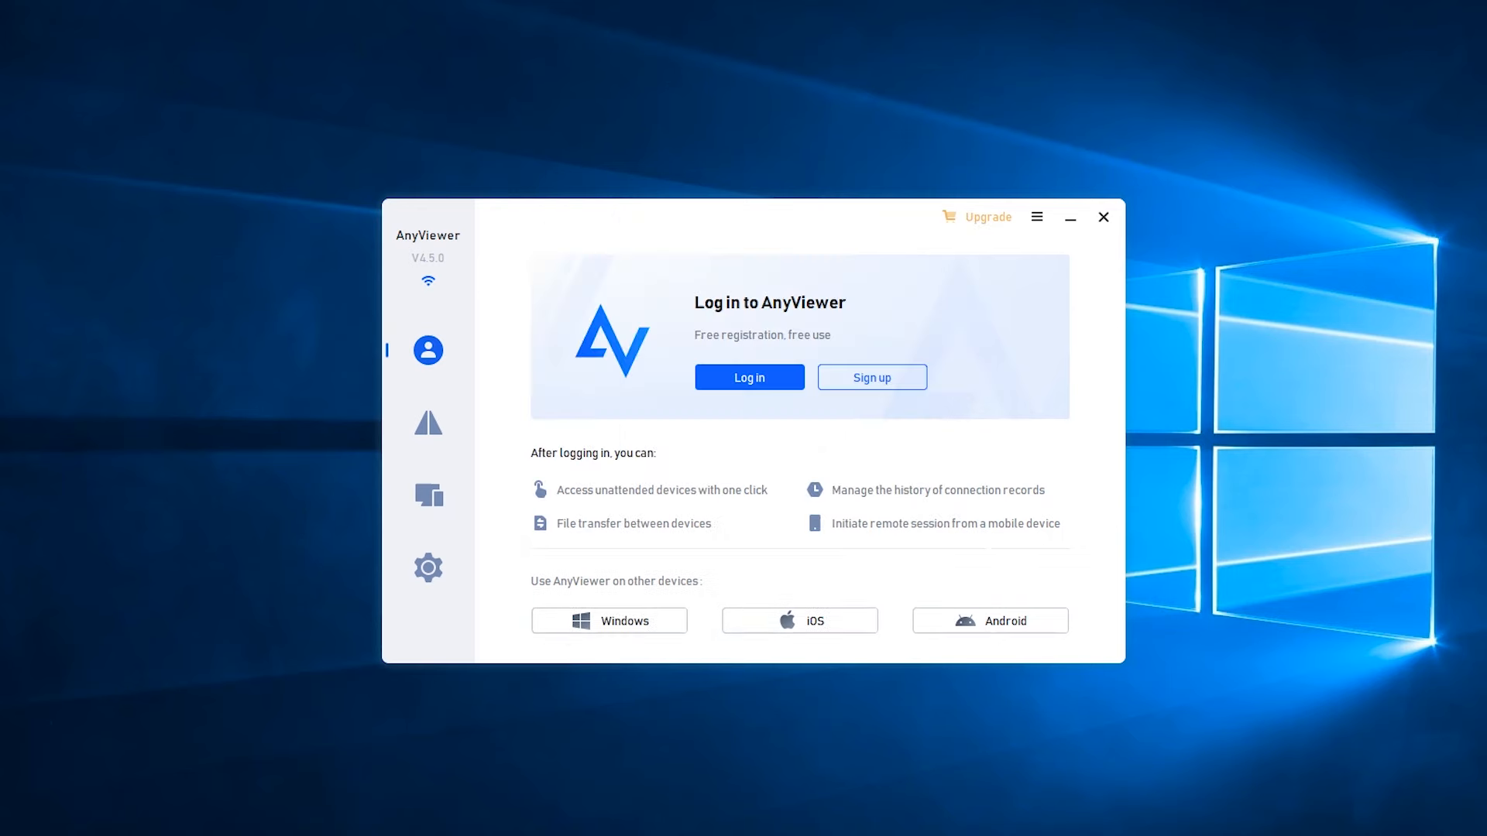
Finish sign-in, review Home PC and Windows Server 2 in Devices, then return to the account overview.
left_click(749, 376)
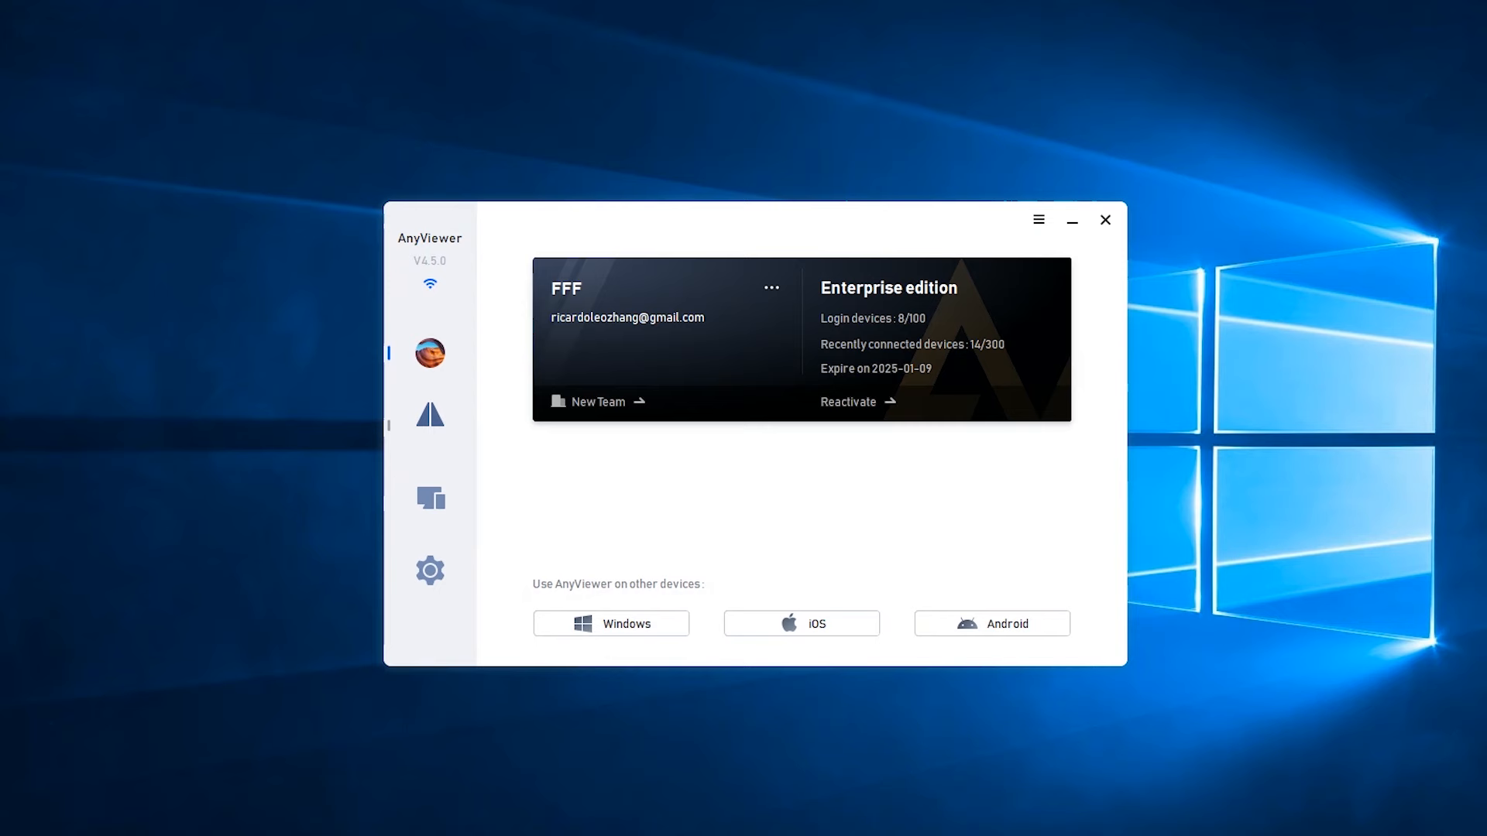
left_click(429, 497)
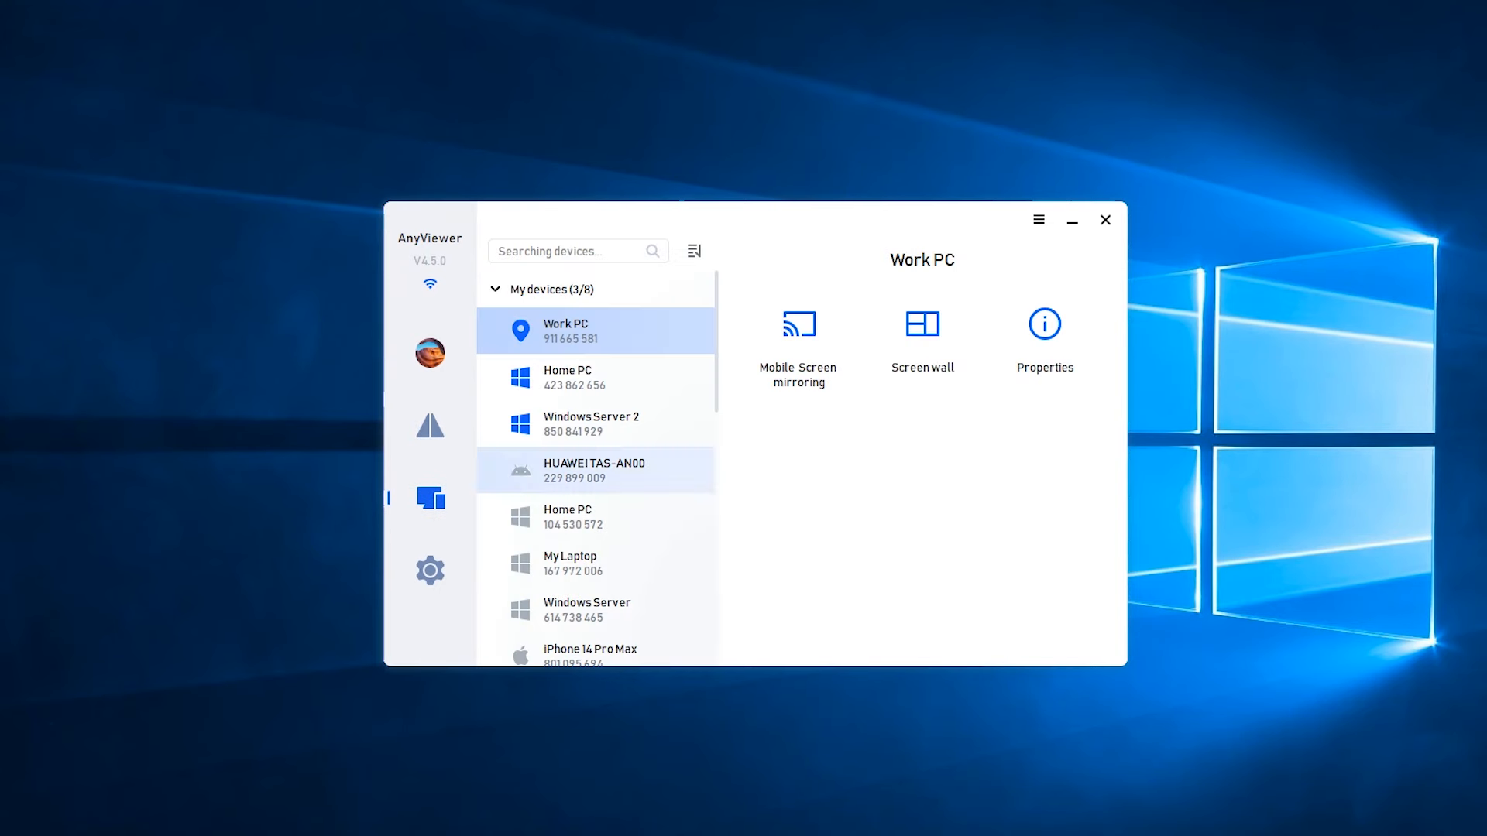
left_click(595, 377)
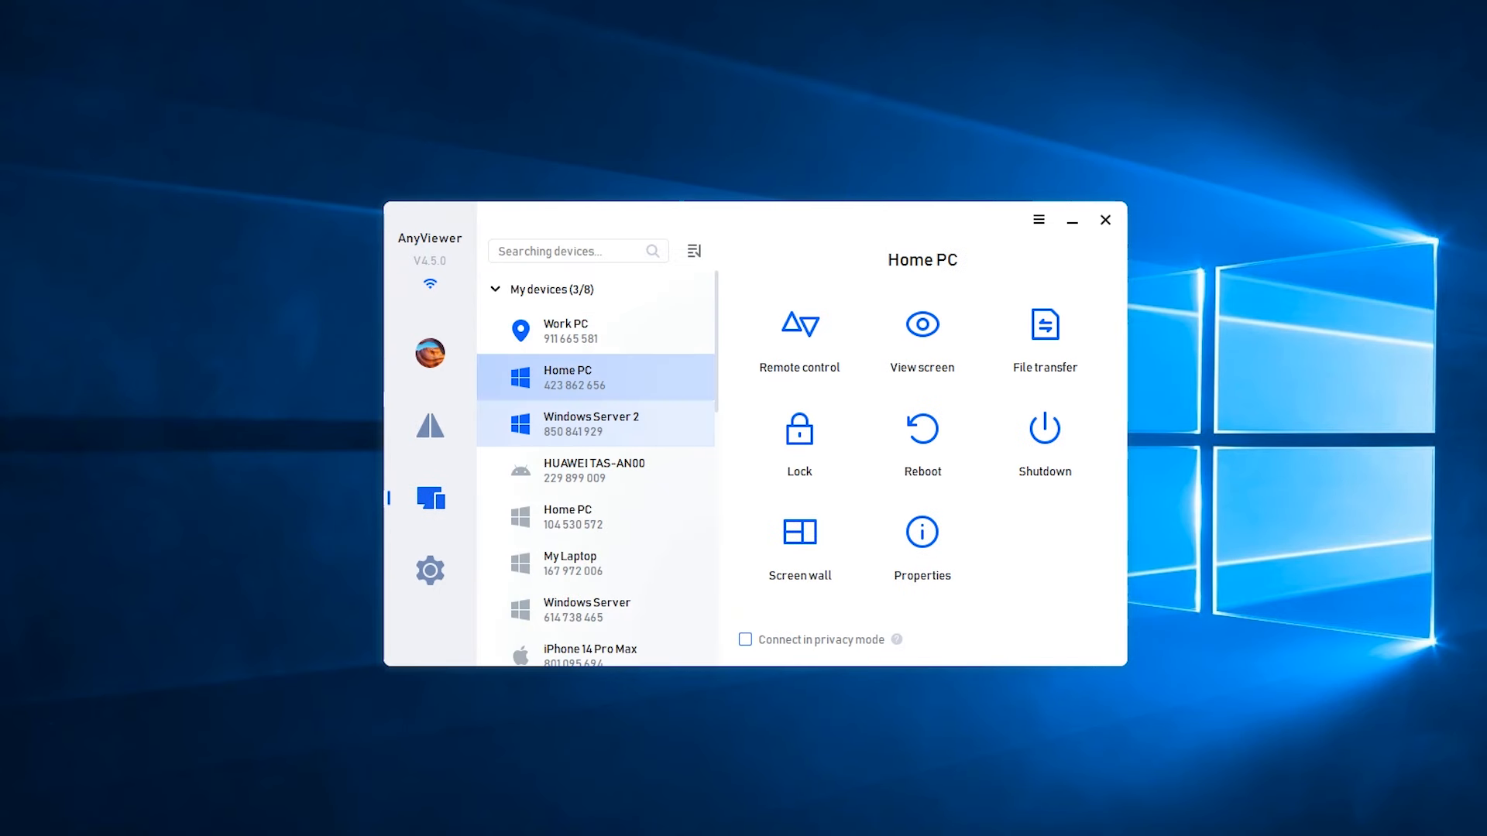
left_click(590, 424)
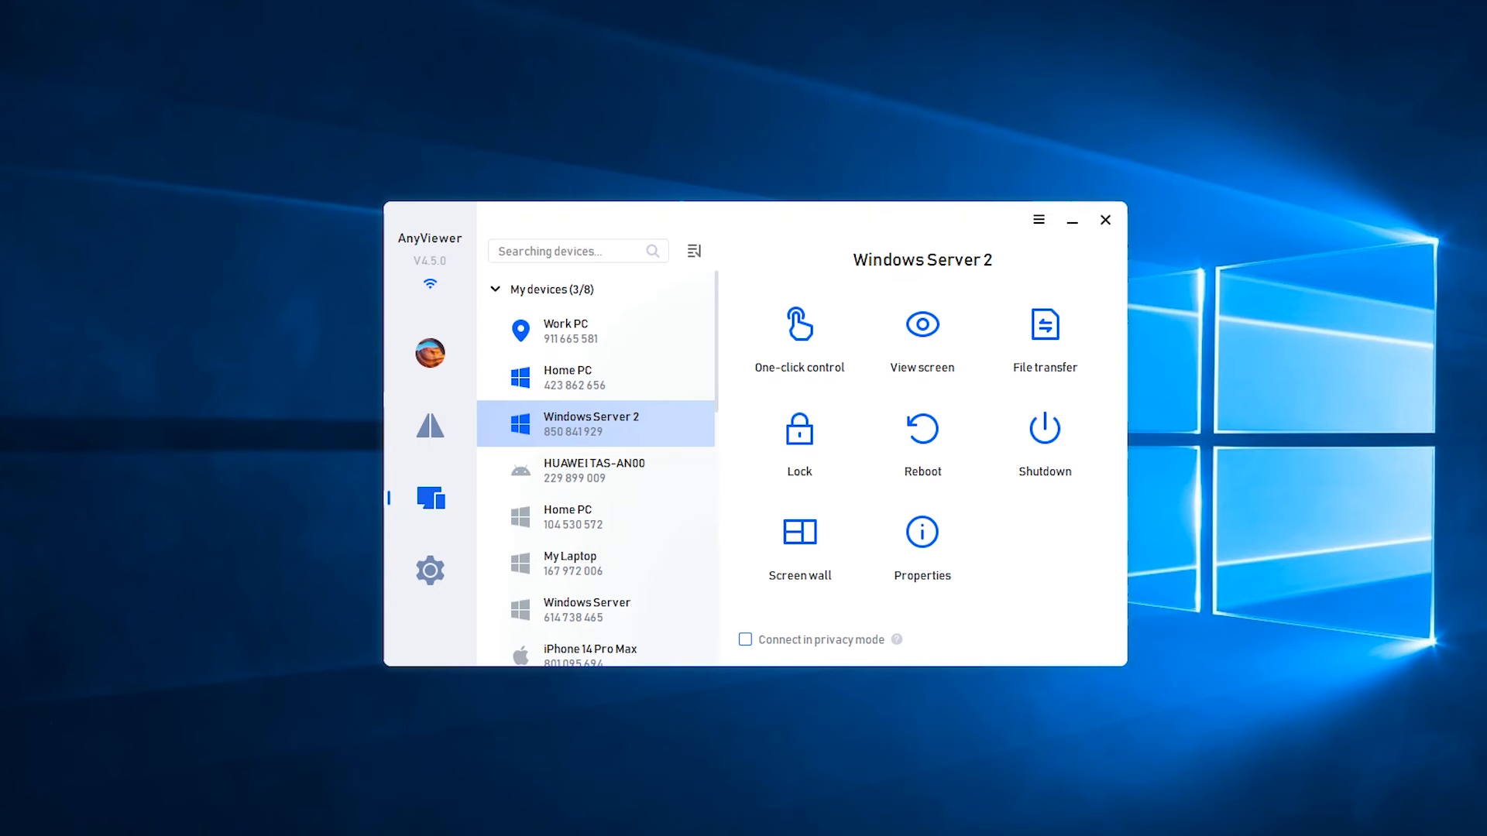
mouse_move(800, 337)
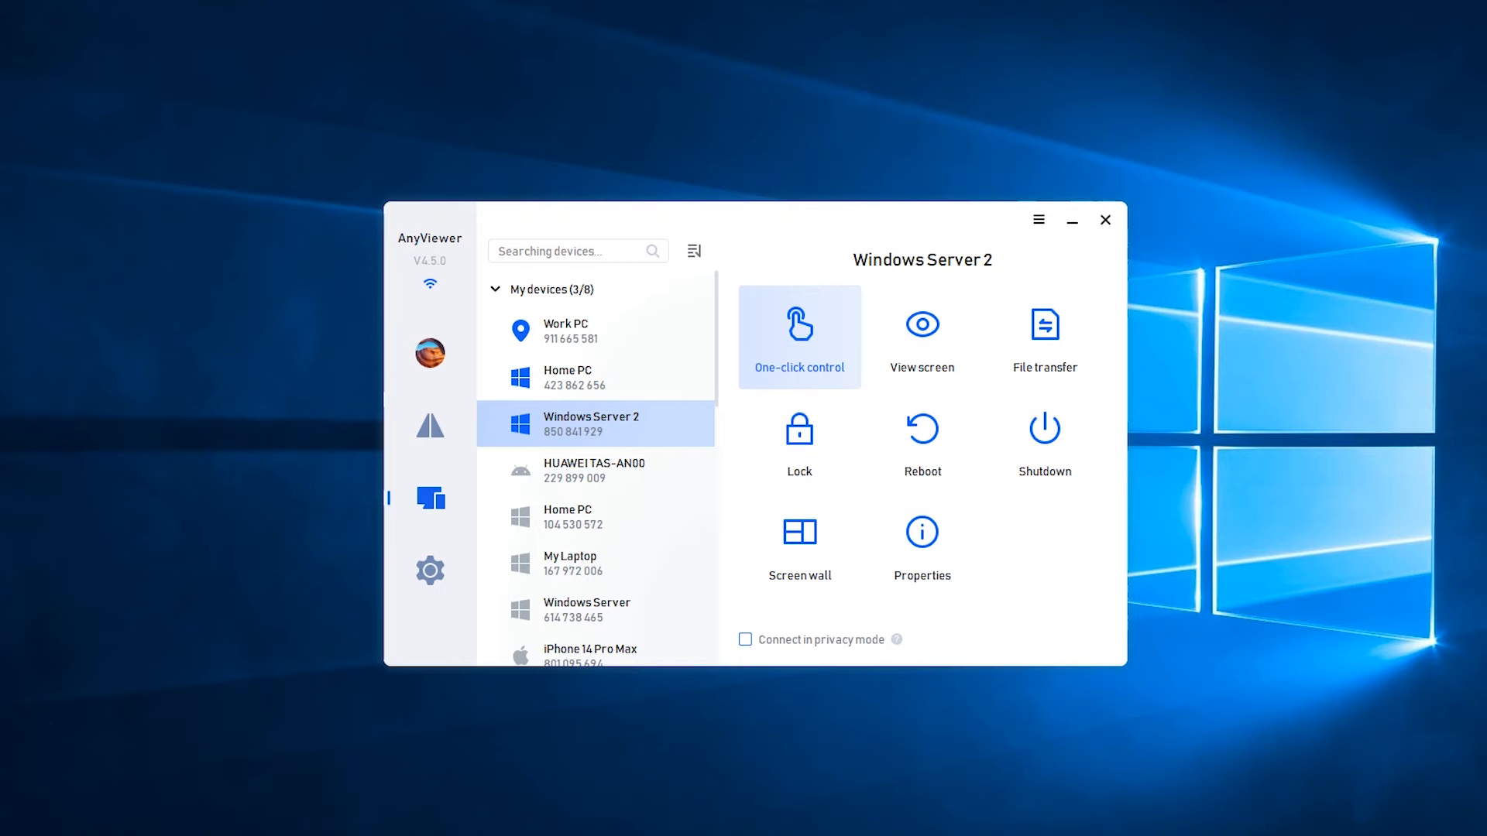
left_click(799, 332)
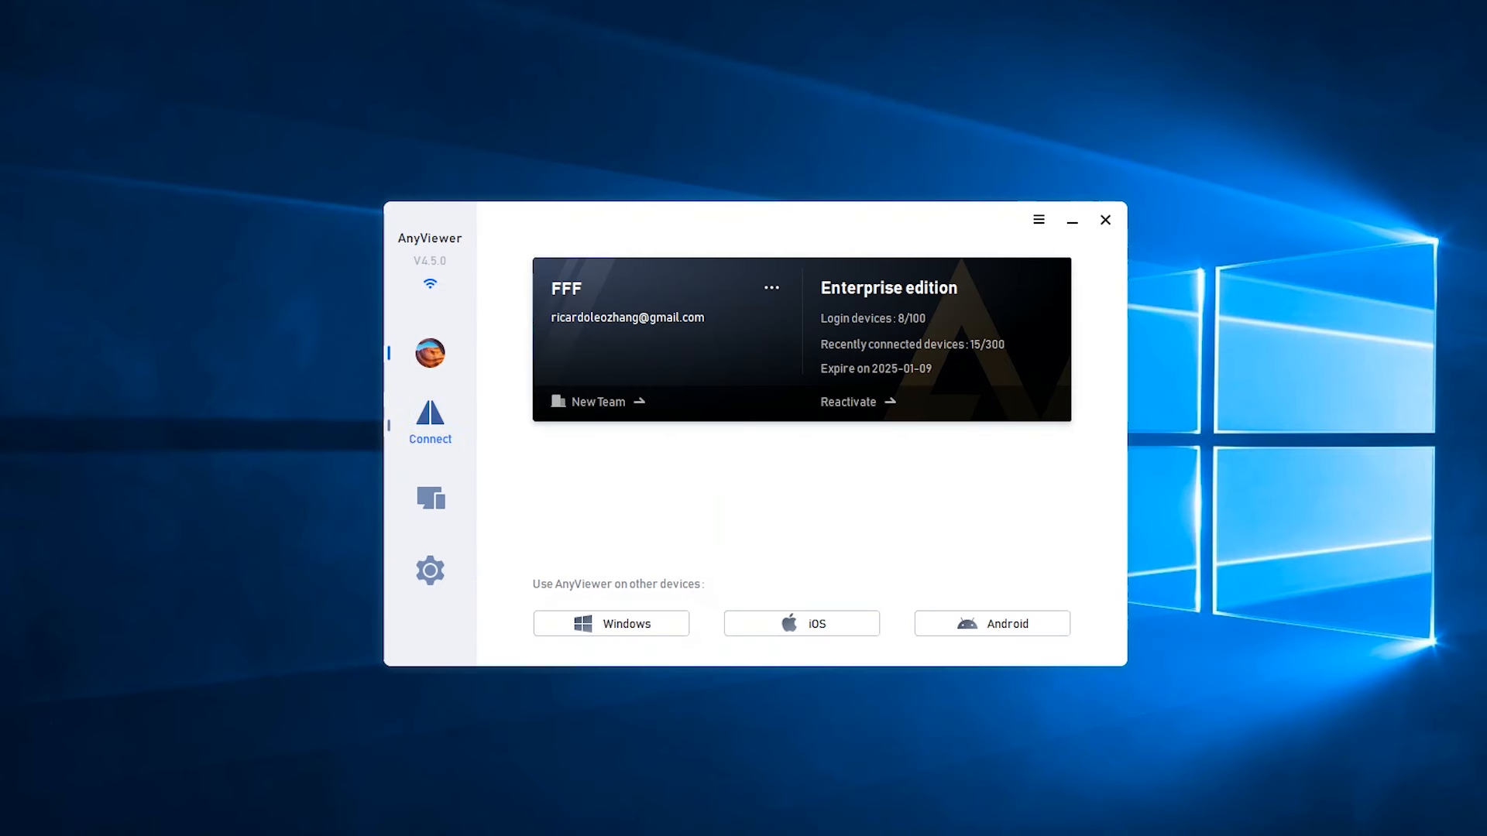
left_click(429, 420)
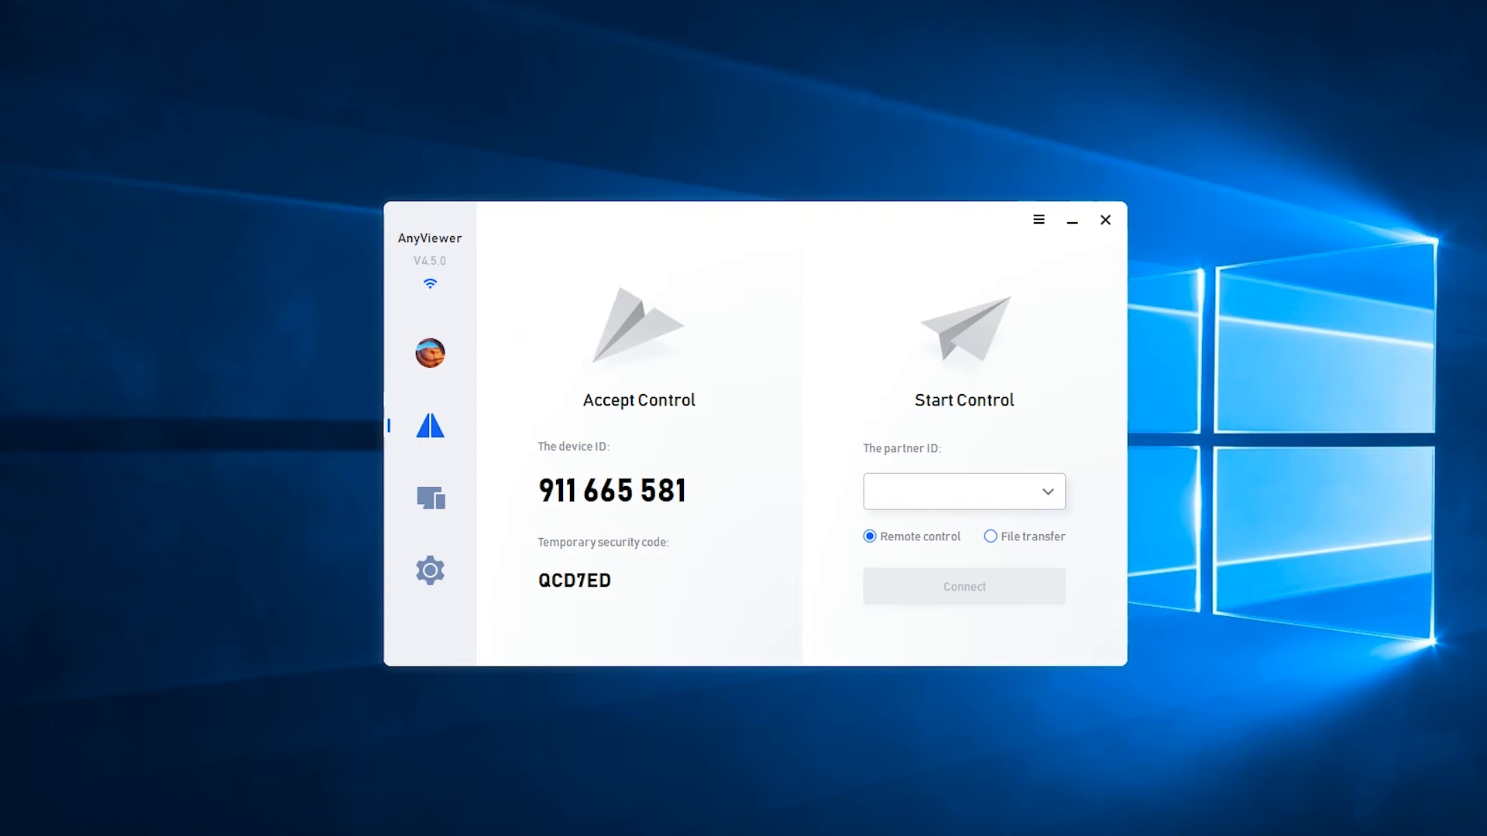
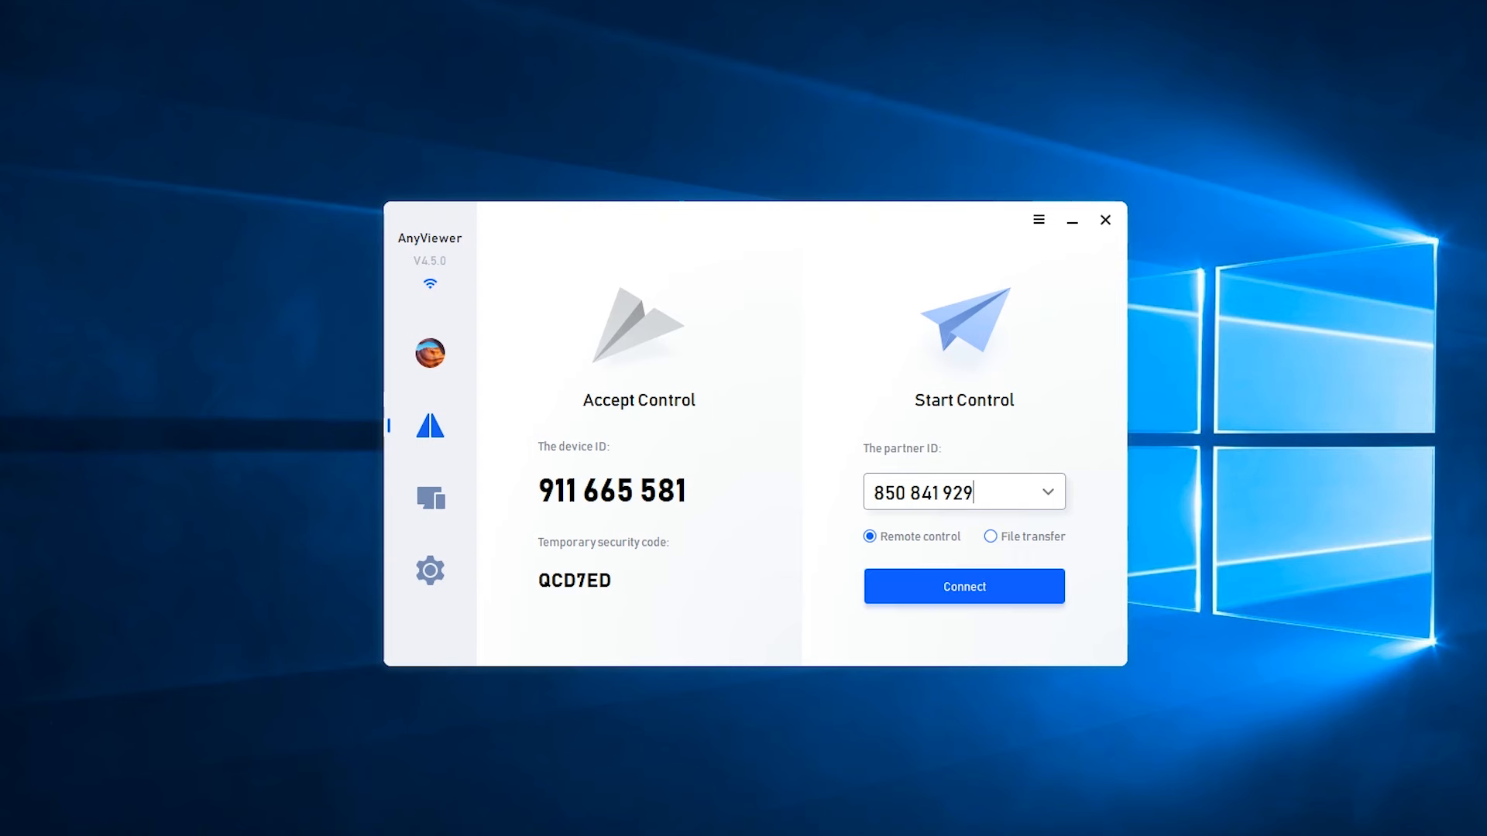
left_click(963, 586)
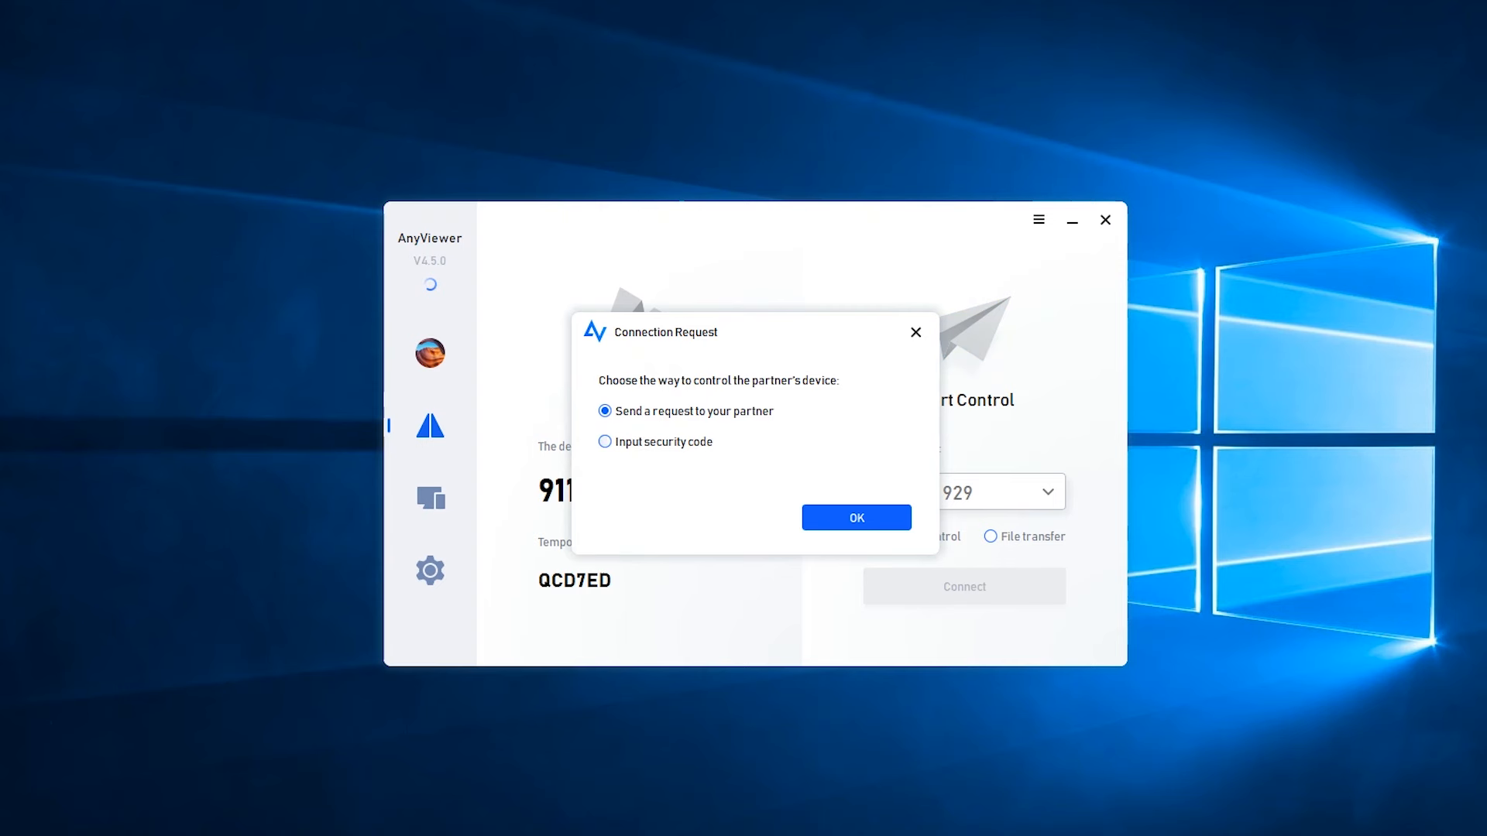
Select Input security code as the way to control the partner device.
left_click(605, 442)
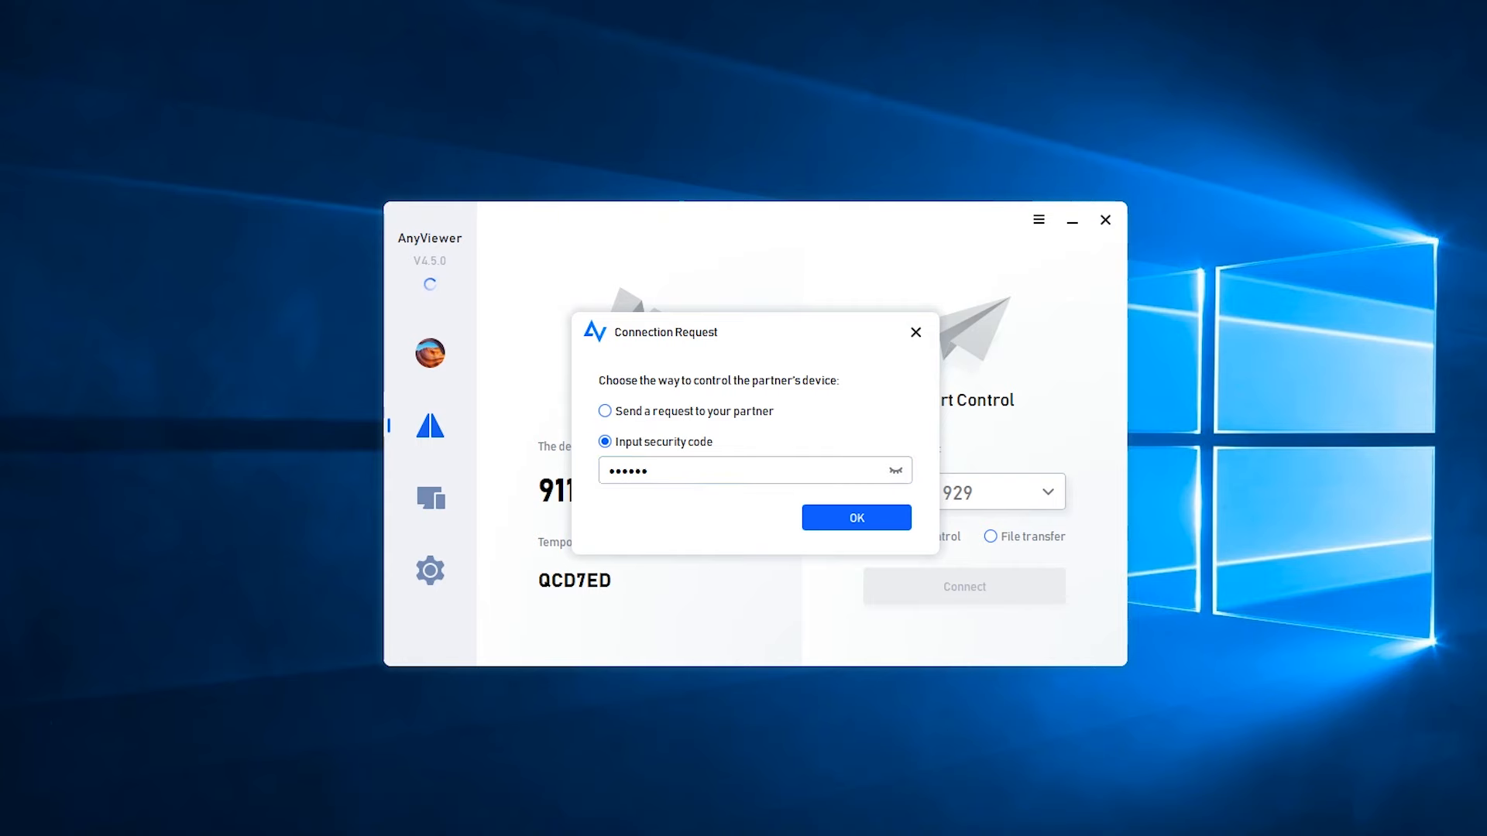
Confirm the connection request and dismiss the message popup in the Windows Server 2 session.
left_click(855, 517)
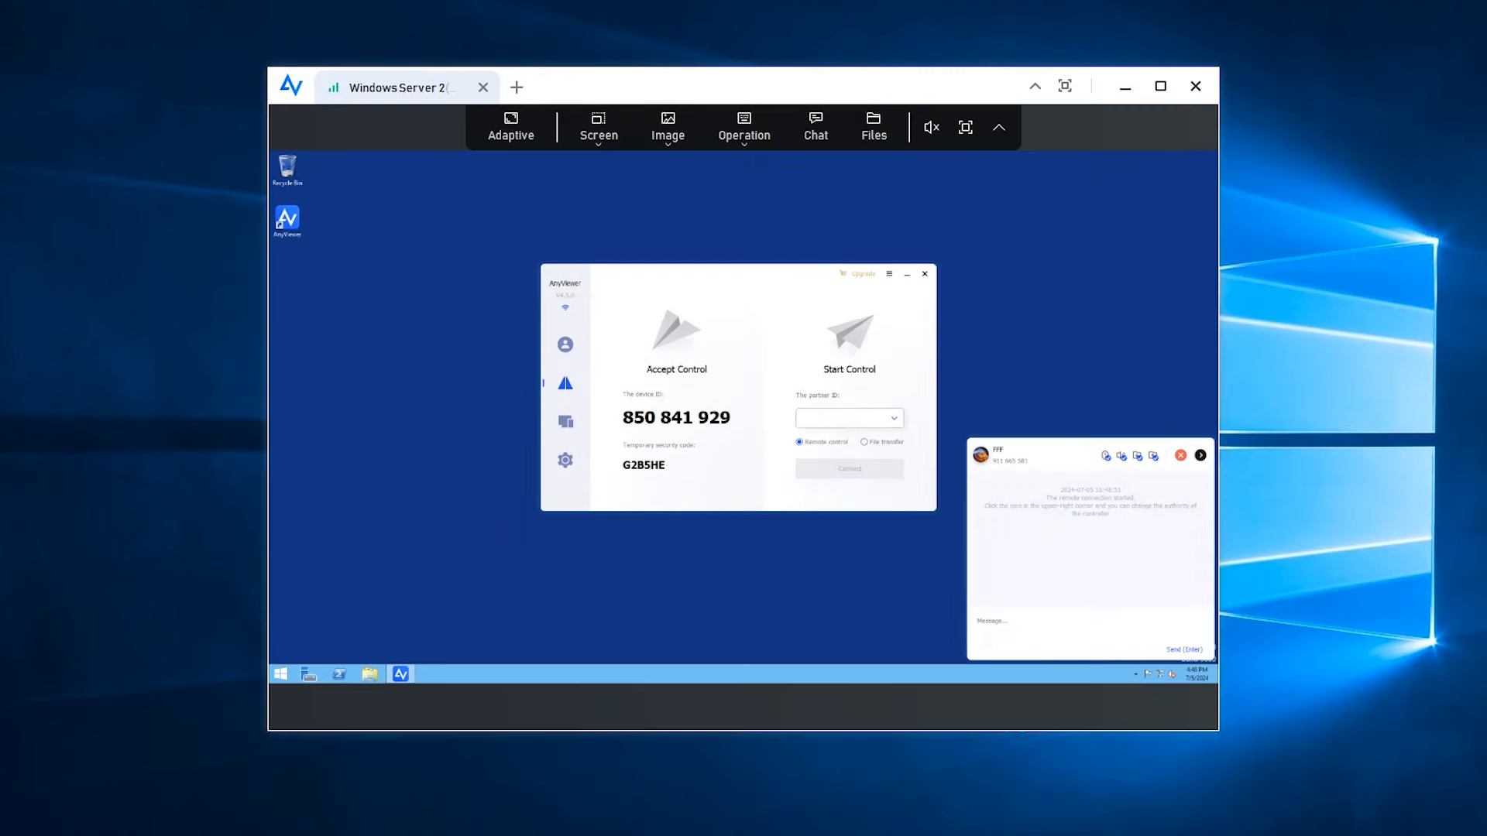
left_click(1180, 455)
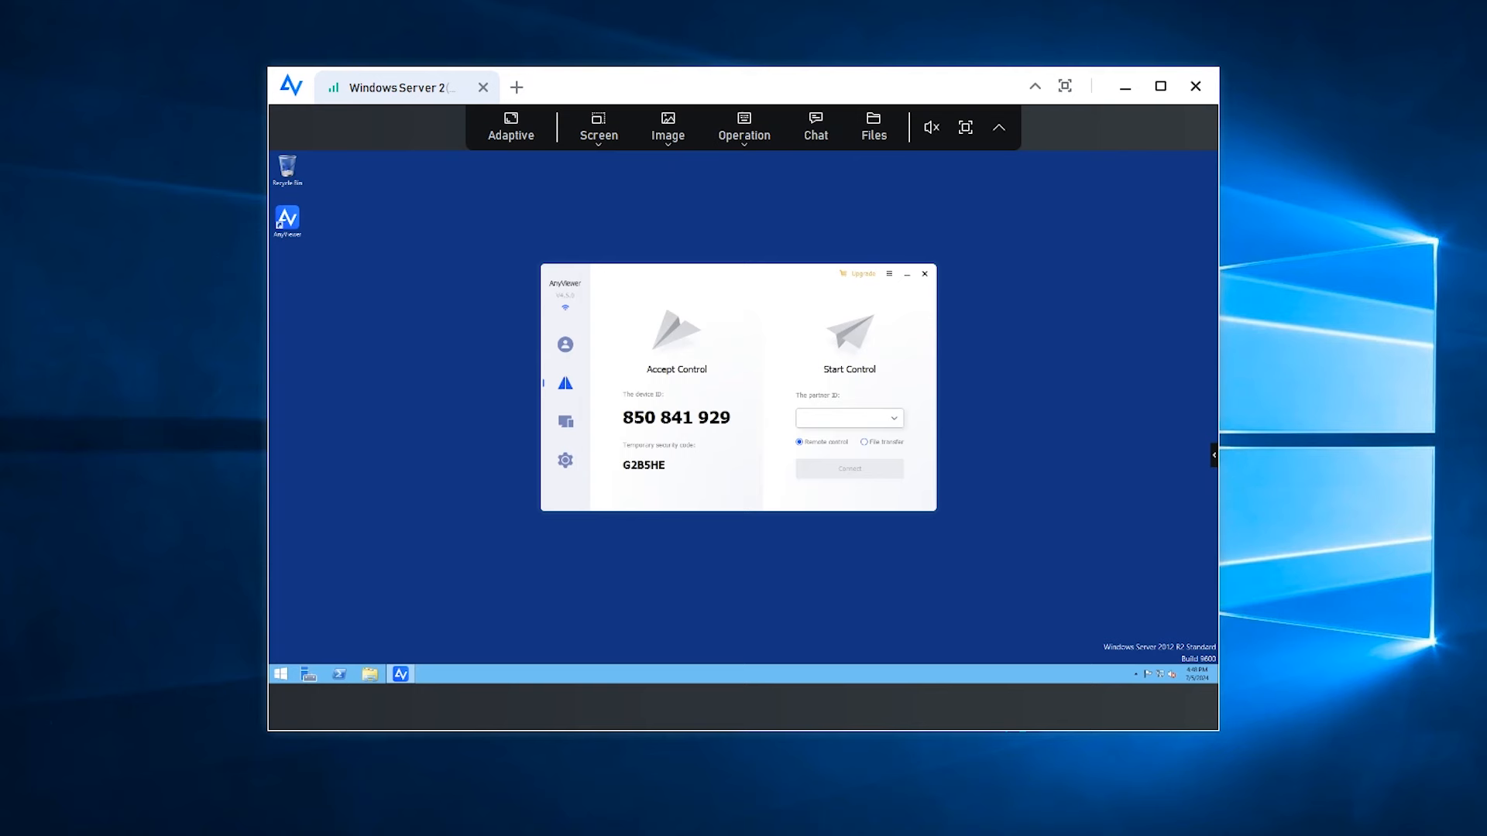